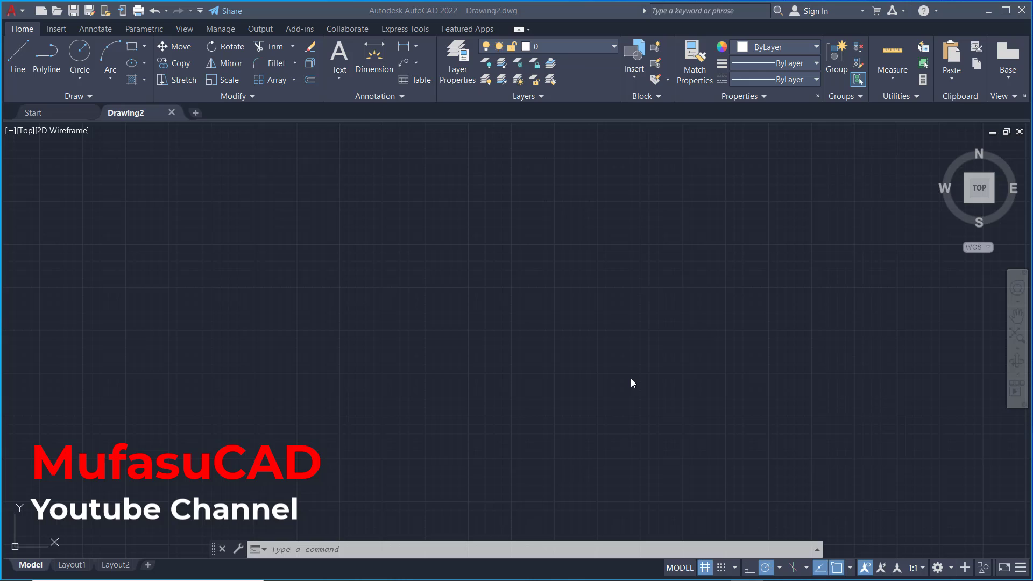
pyautogui.moveTo(525, 266)
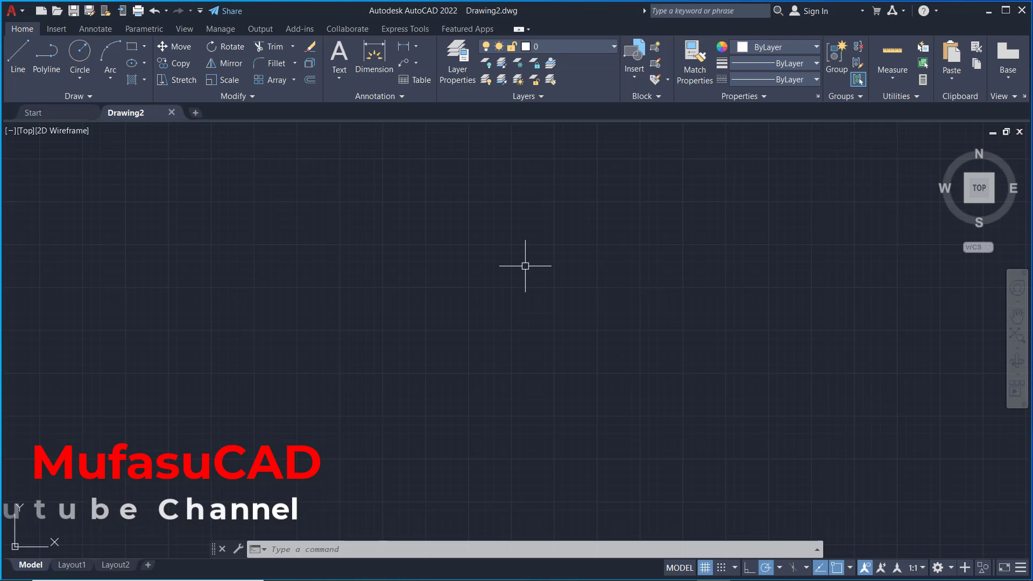
# - Start single-line text with TE, accepting default height 2.5 and rotation 0
pyautogui.write('te')
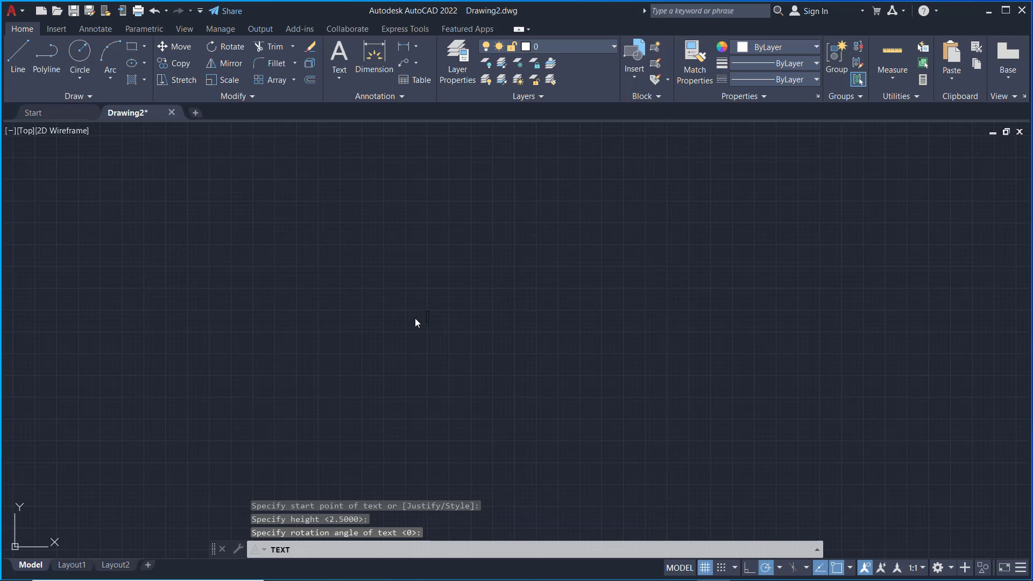
# - Type 'MufasuCAD' as the single-line text and finish the TEXT command
pyautogui.write('M')
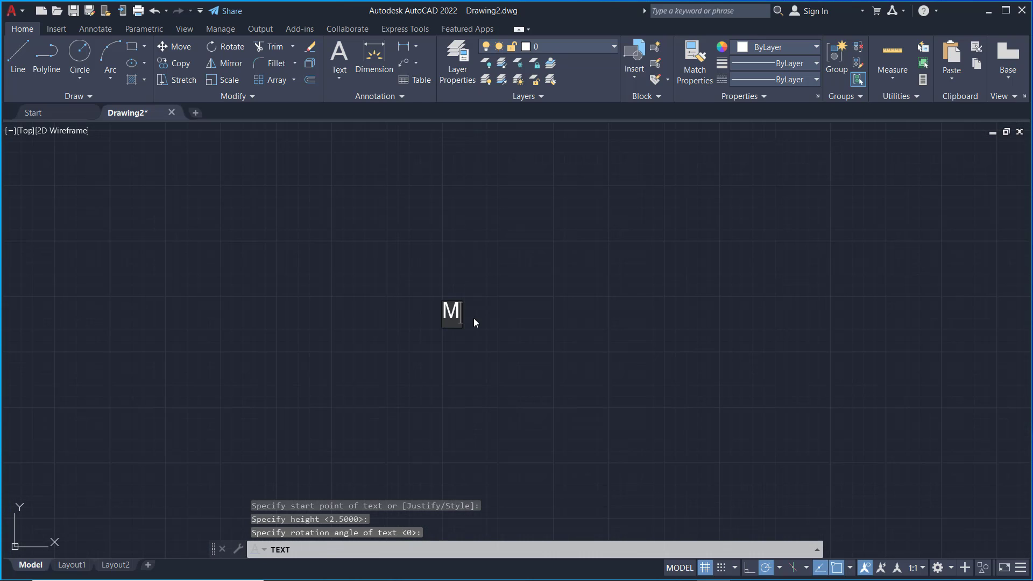
pyautogui.write('ufasuCAD')
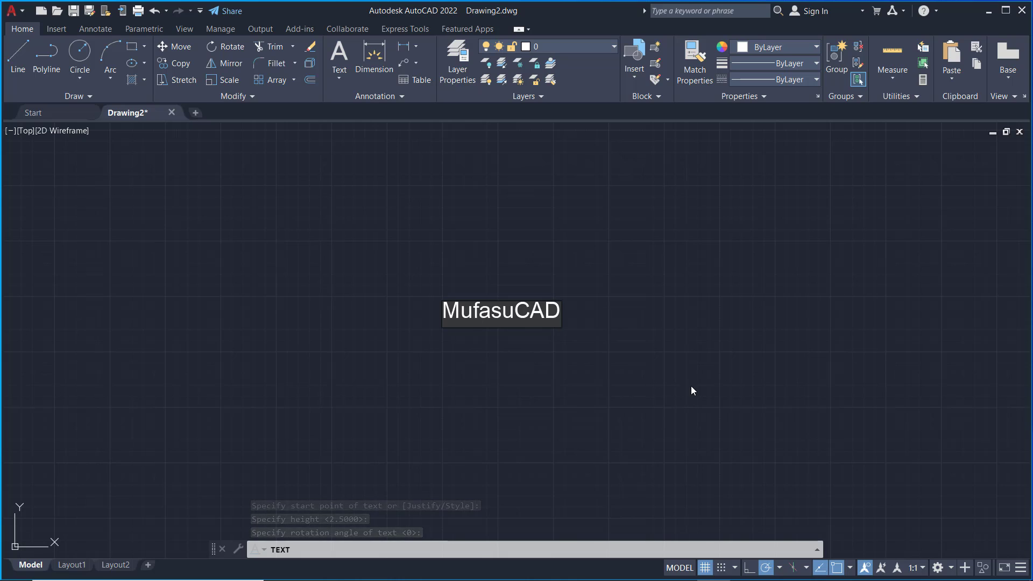
pyautogui.click(690, 382)
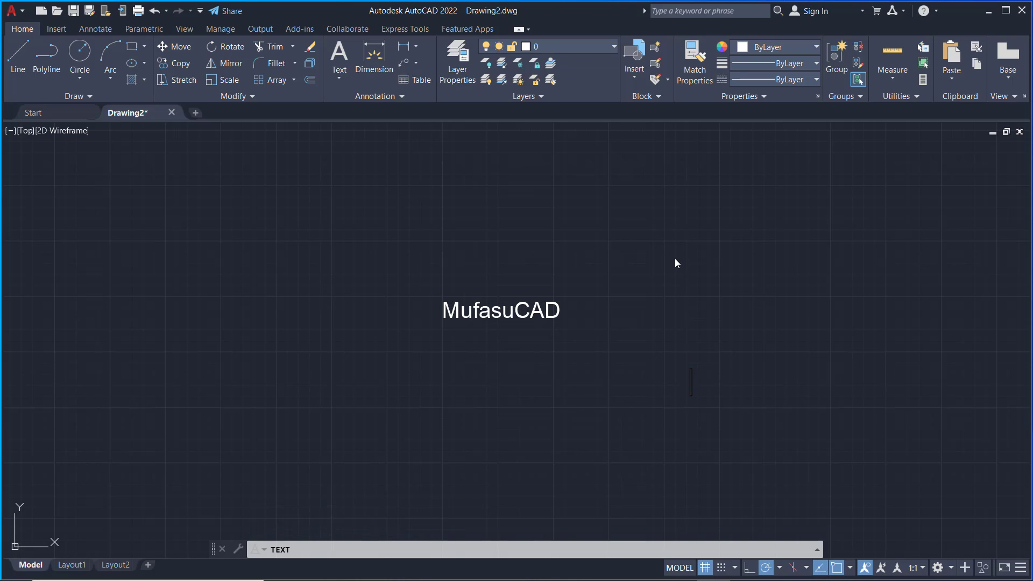
pyautogui.click(514, 300)
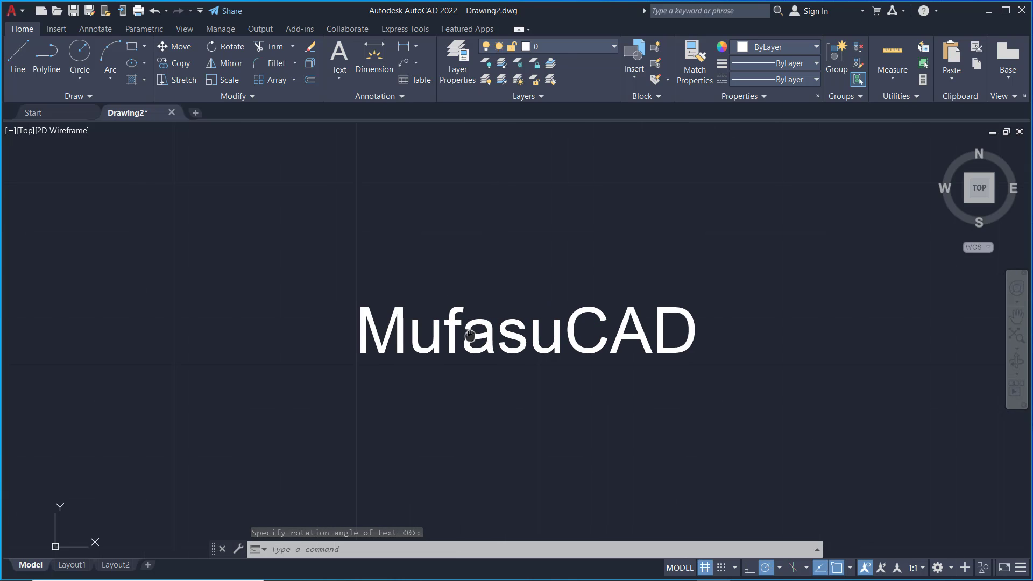
# - Show the MufasuCAD text's properties and check its style list, keeping Standard
pyautogui.click(461, 330)
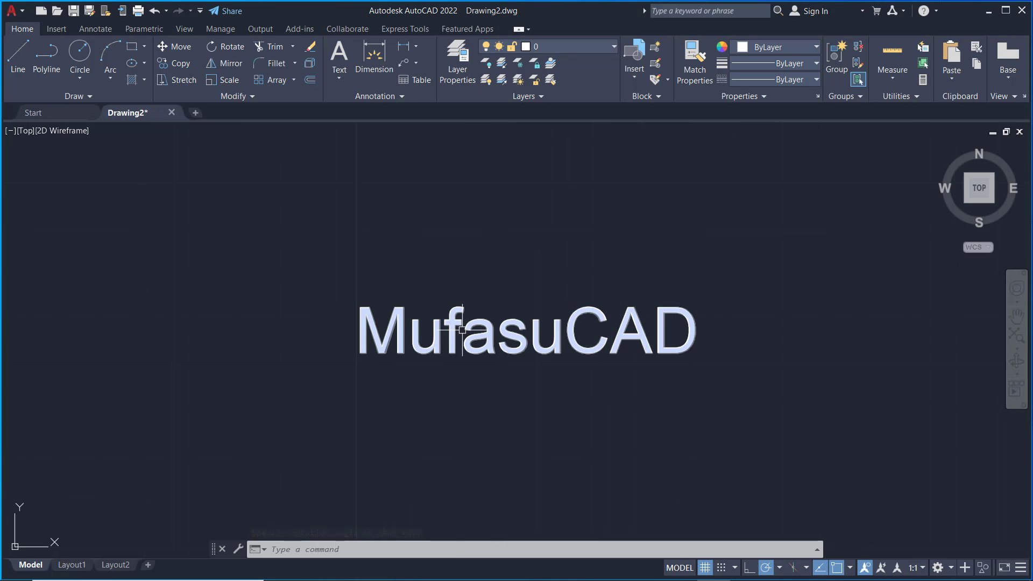
pyautogui.rightClick(461, 330)
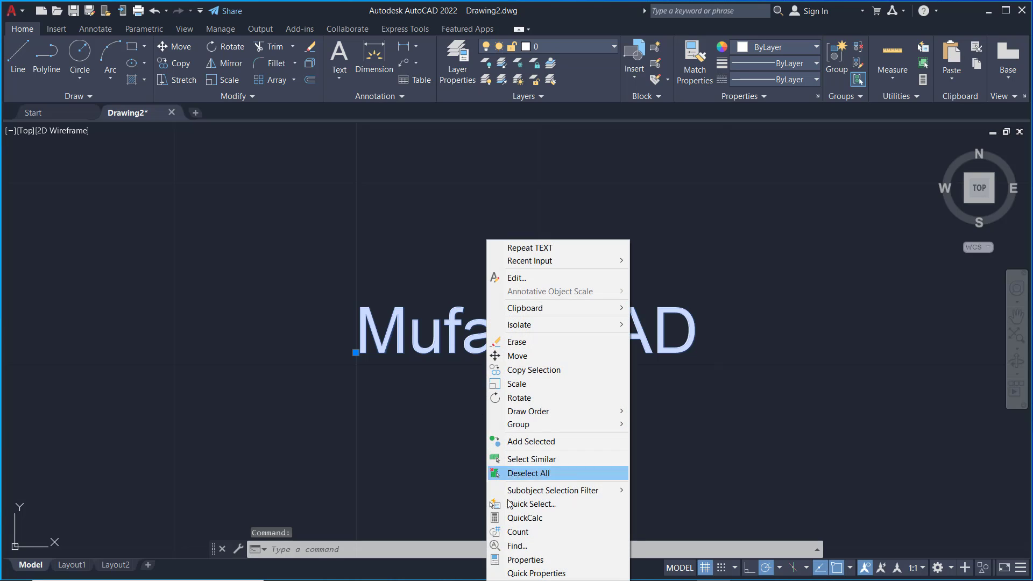
pyautogui.click(525, 559)
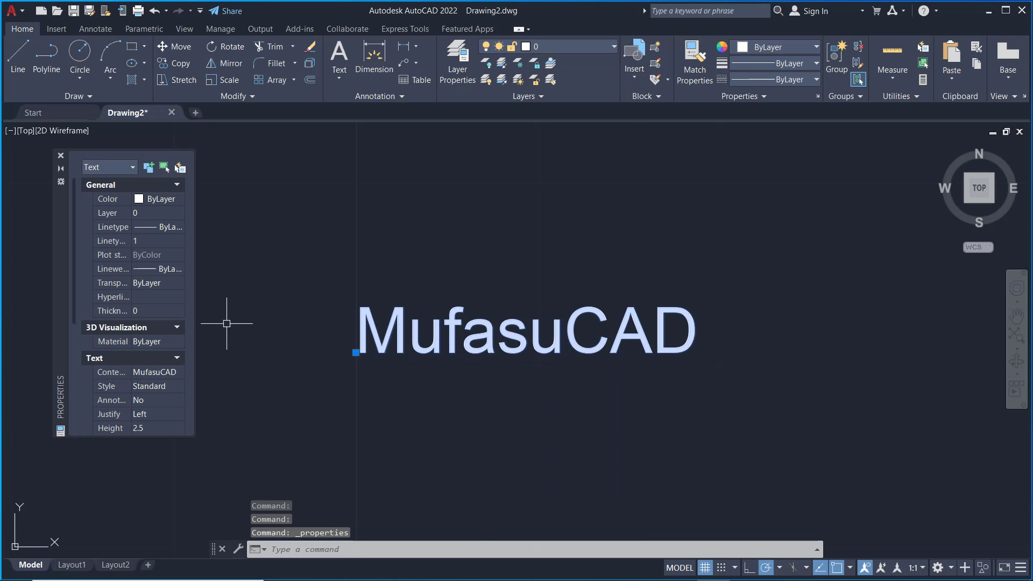
pyautogui.moveTo(214, 381)
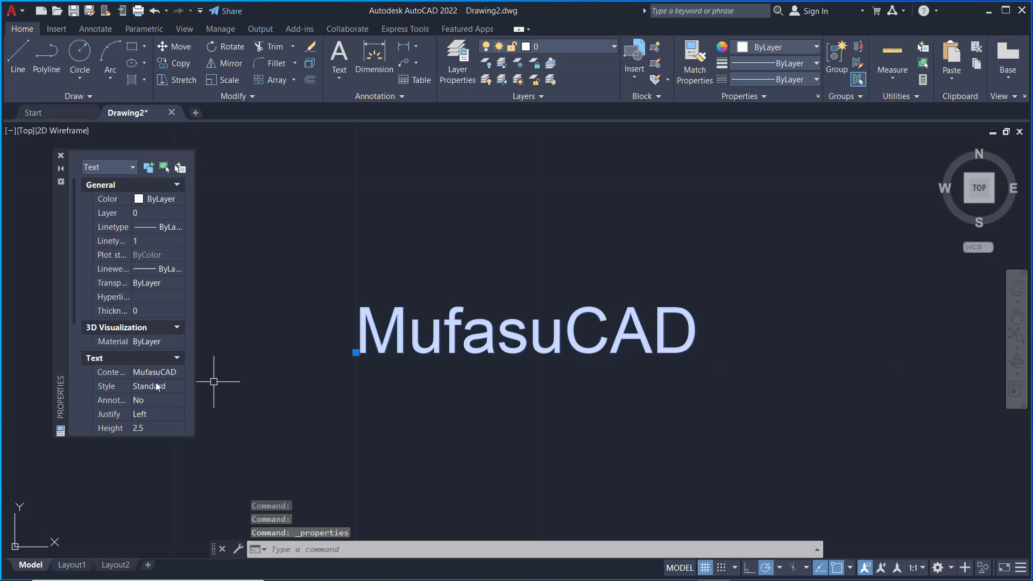
pyautogui.click(177, 387)
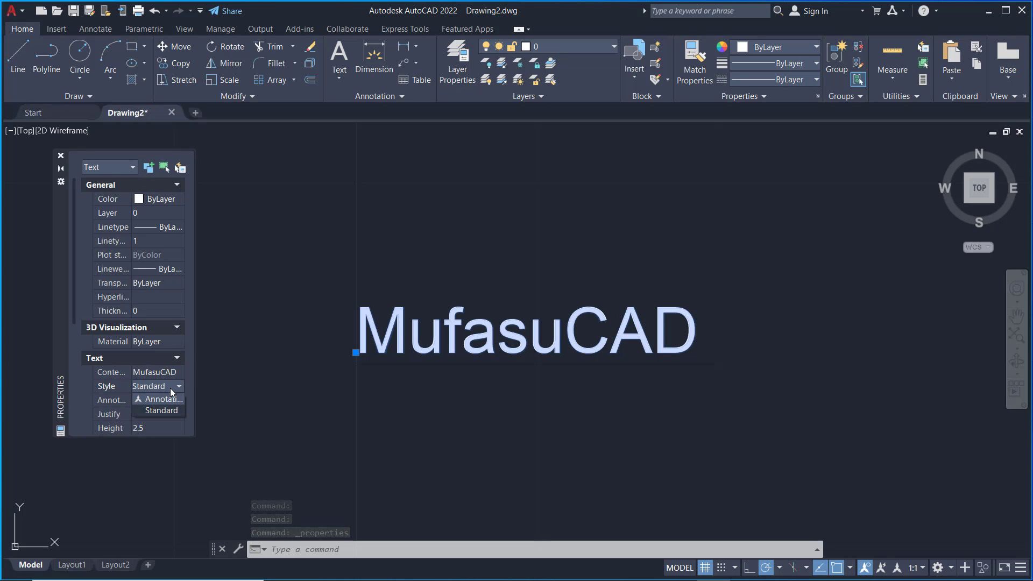
pyautogui.click(159, 410)
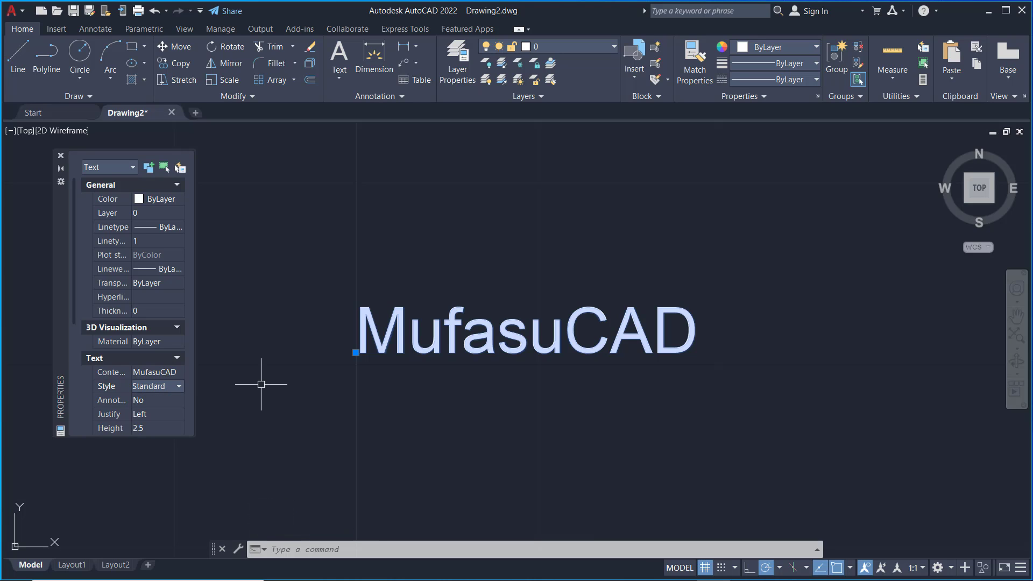
pyautogui.moveTo(458, 266)
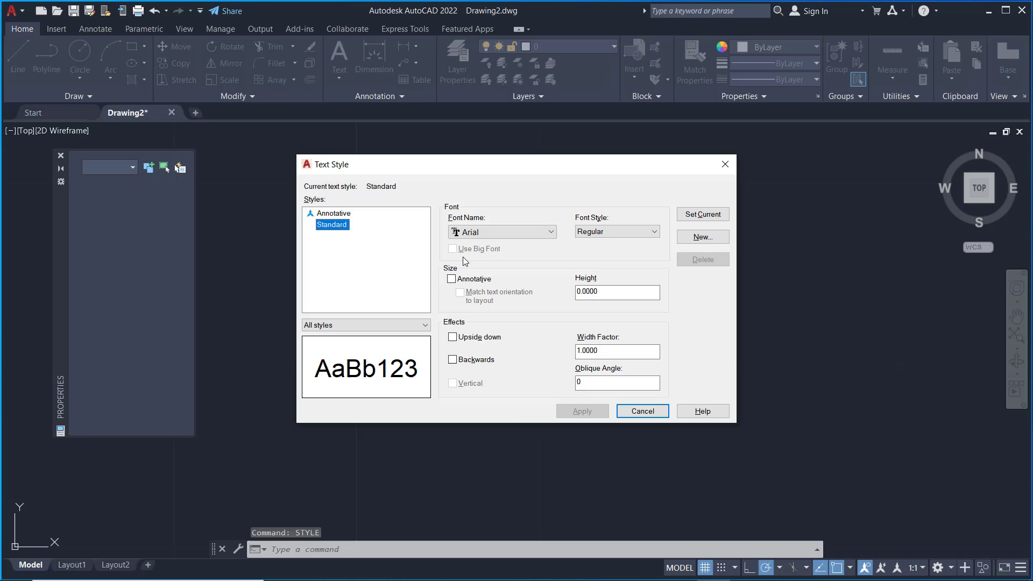
# - Add a new text style named 'TNR bold'
pyautogui.click(702, 237)
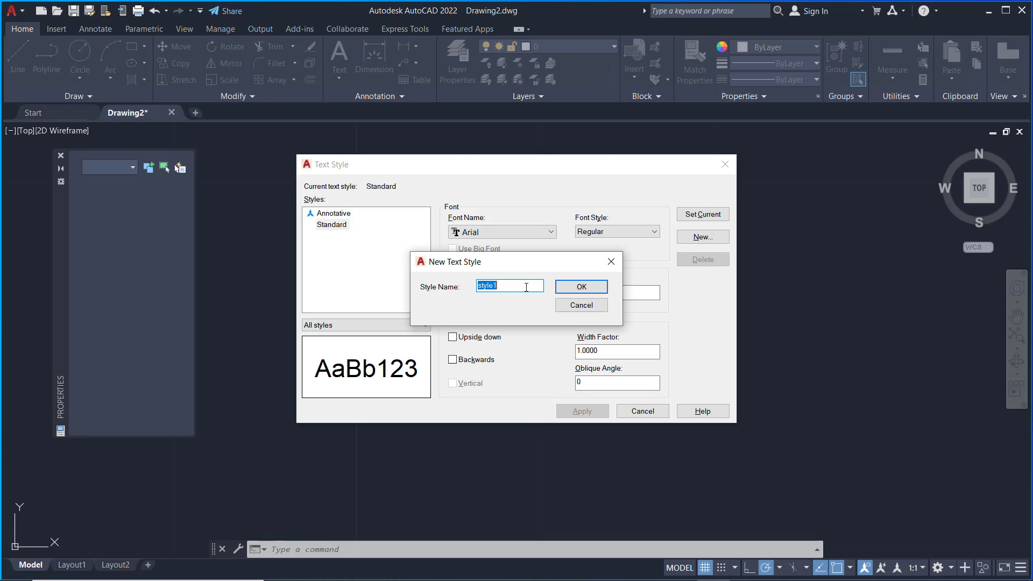
pyautogui.write('T')
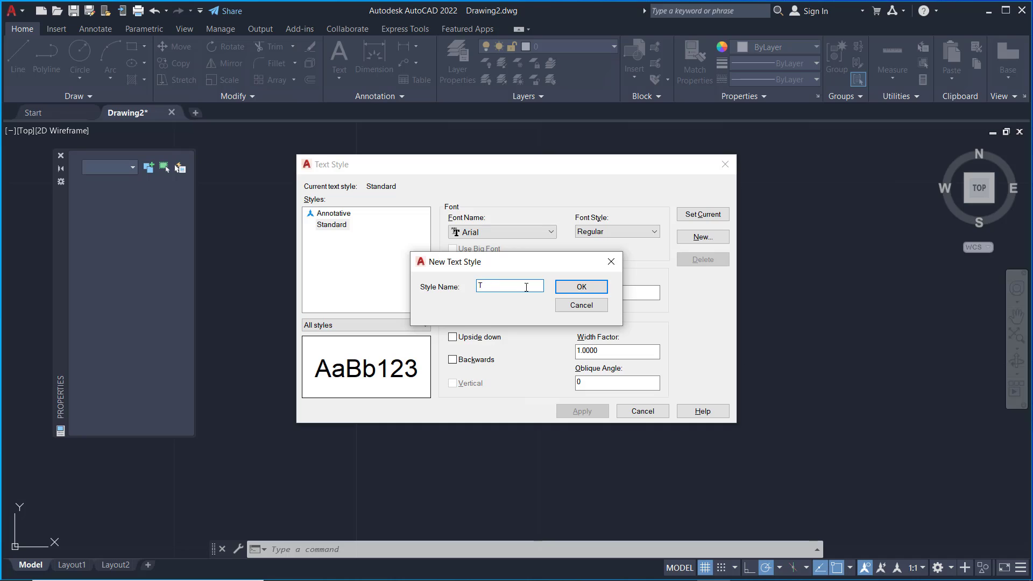
pyautogui.write('NR')
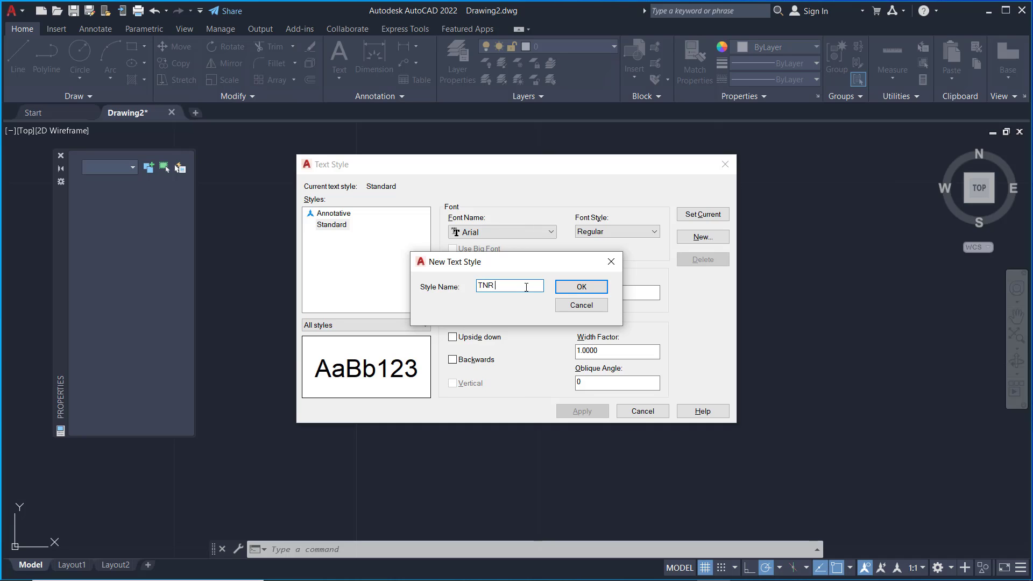
pyautogui.write('bold')
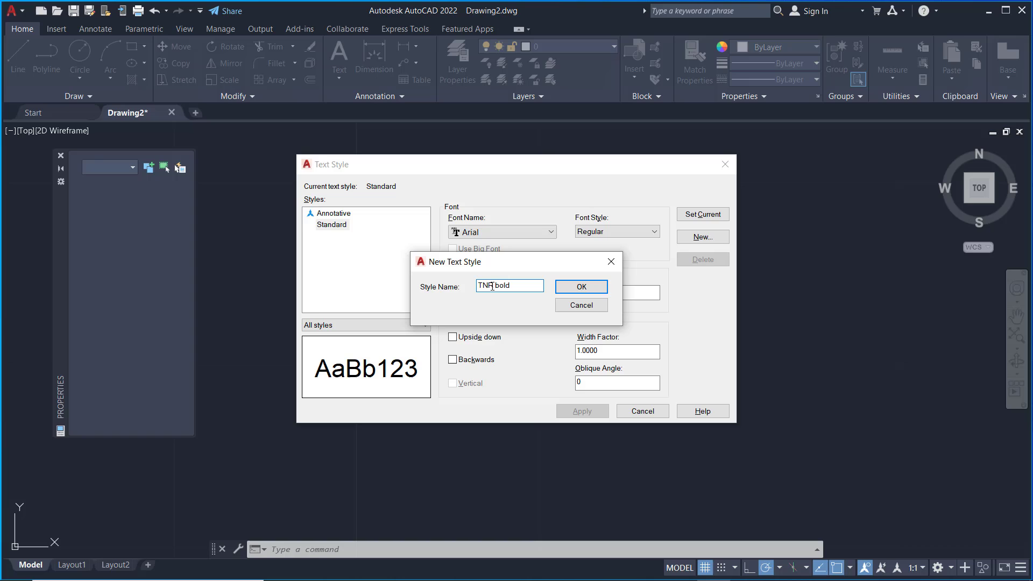
pyautogui.click(580, 287)
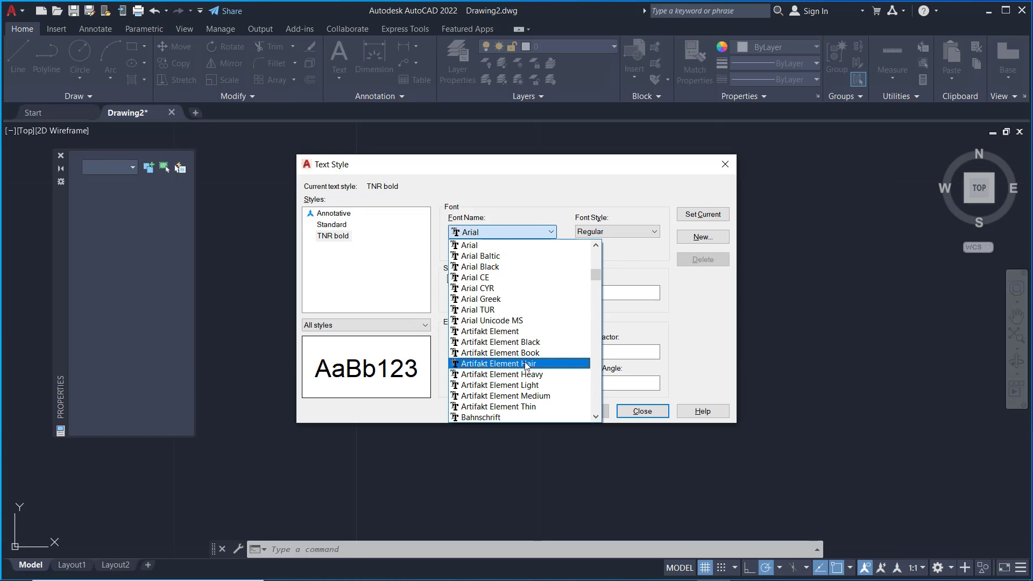
# - Set the TNR bold style's font to Times New Roman with Bold font style
pyautogui.scroll(-3)
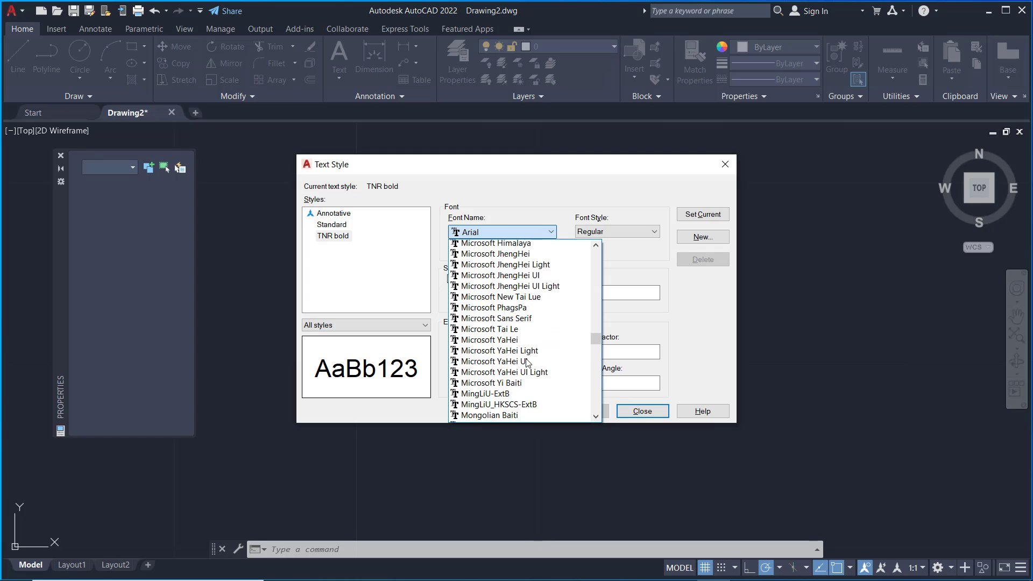
pyautogui.scroll(-3)
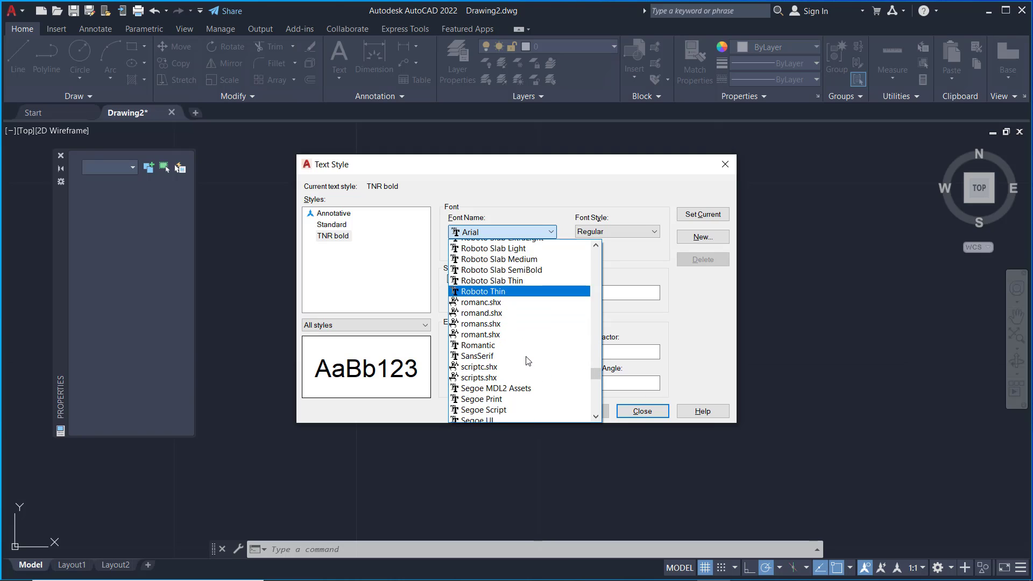
pyautogui.scroll(-3)
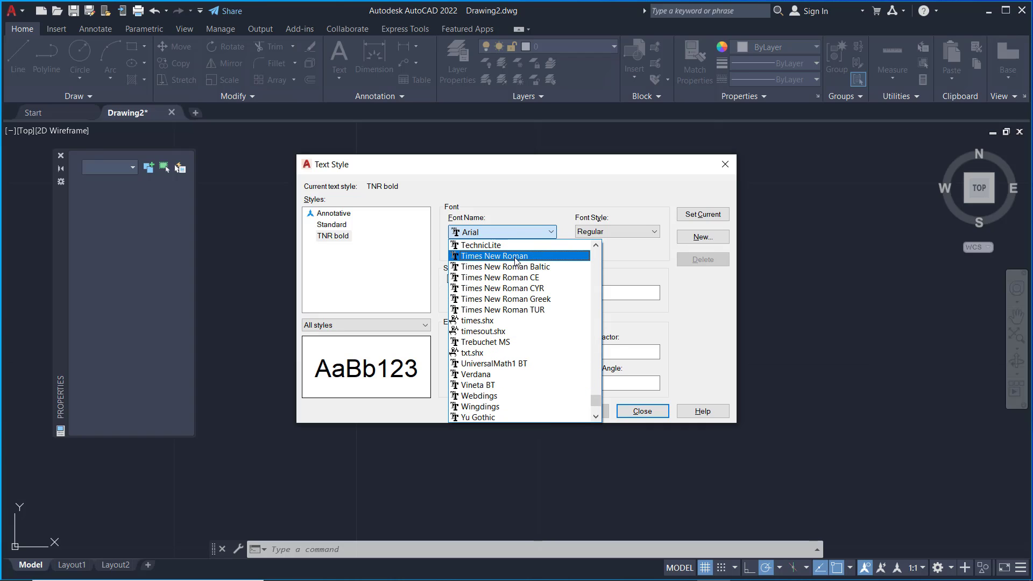
pyautogui.click(494, 255)
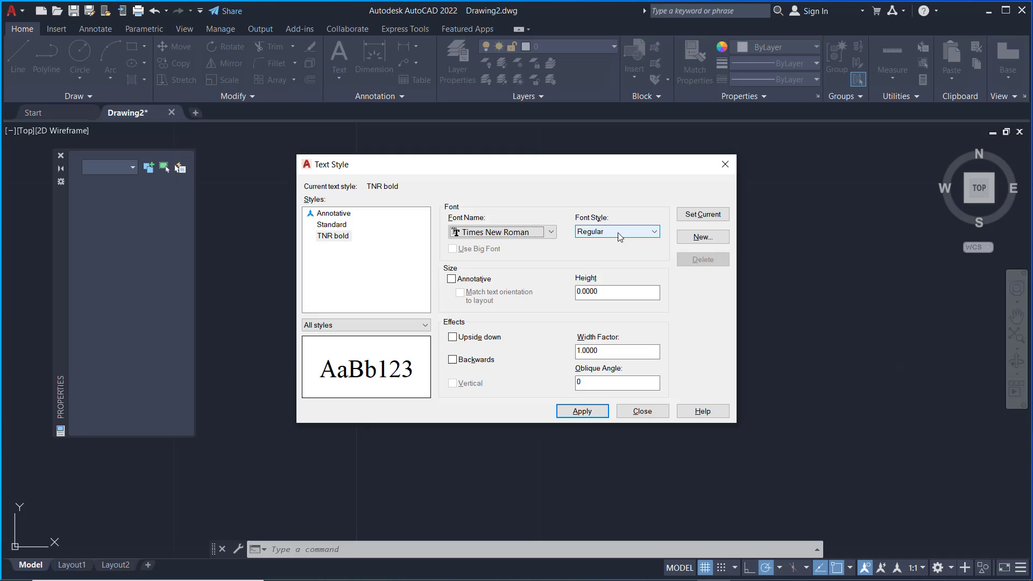
pyautogui.click(656, 231)
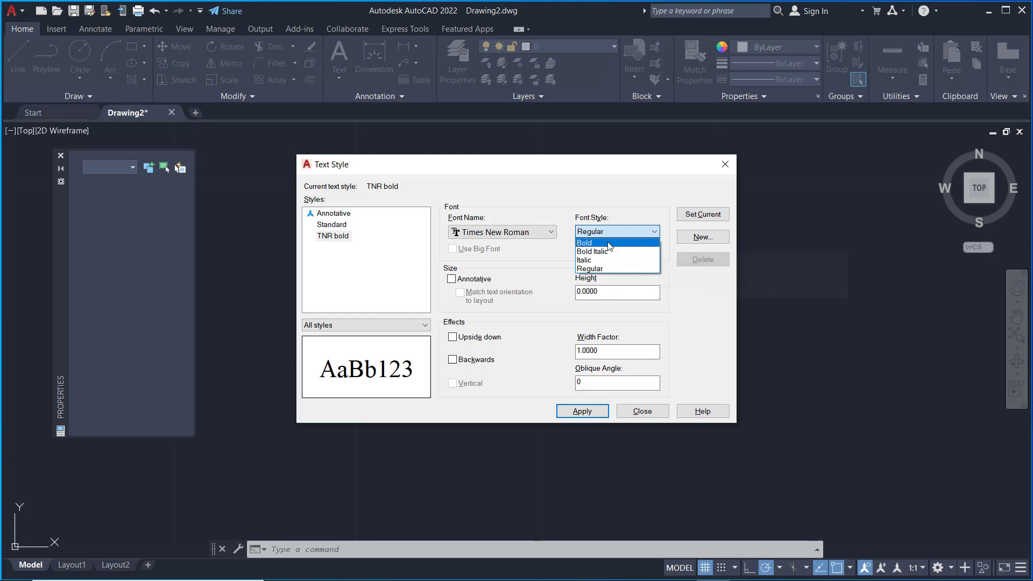
pyautogui.click(583, 243)
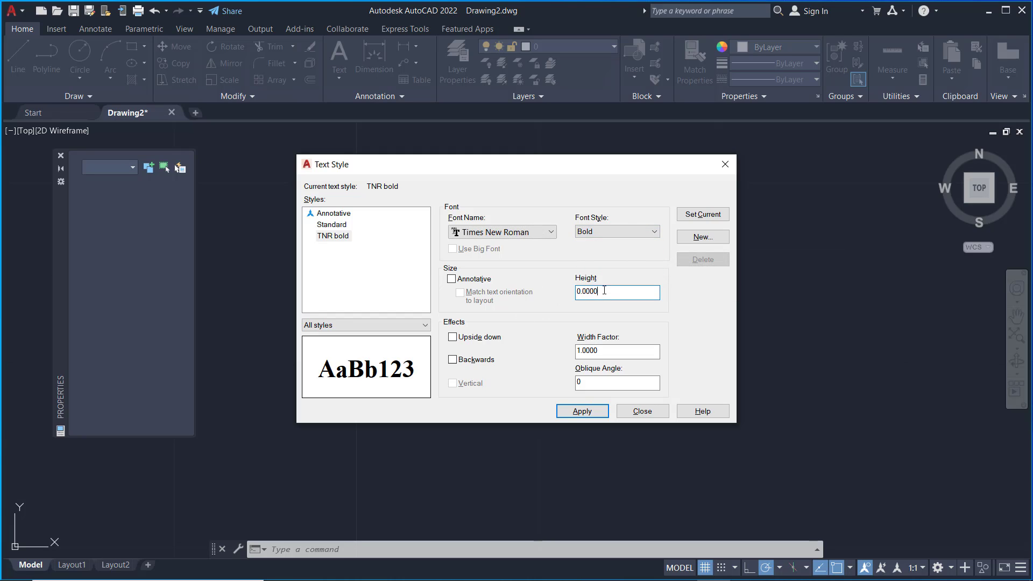
pyautogui.moveTo(463, 336)
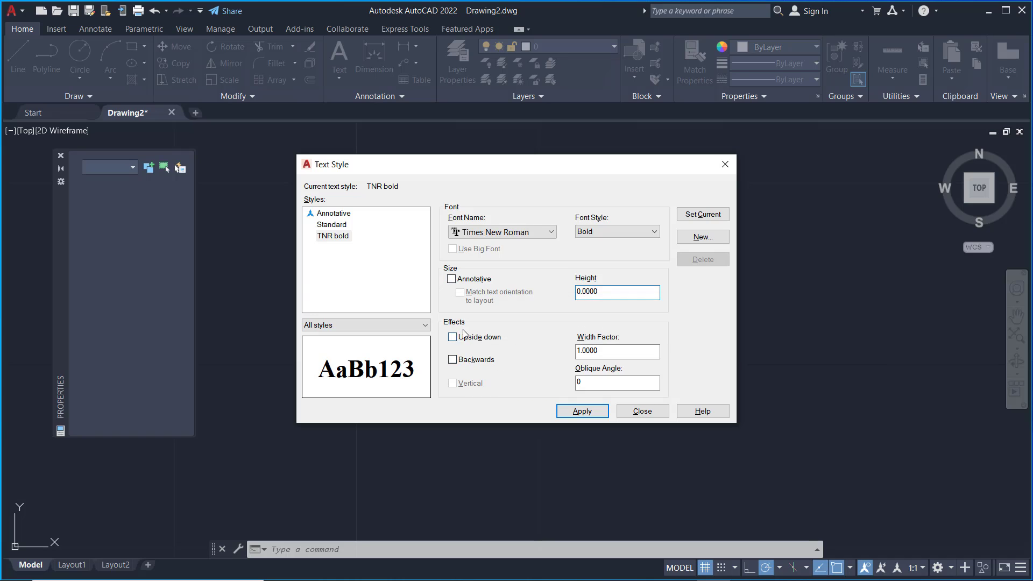
# - Preview the Upside down and Backwards effects, then switch both off
pyautogui.click(452, 336)
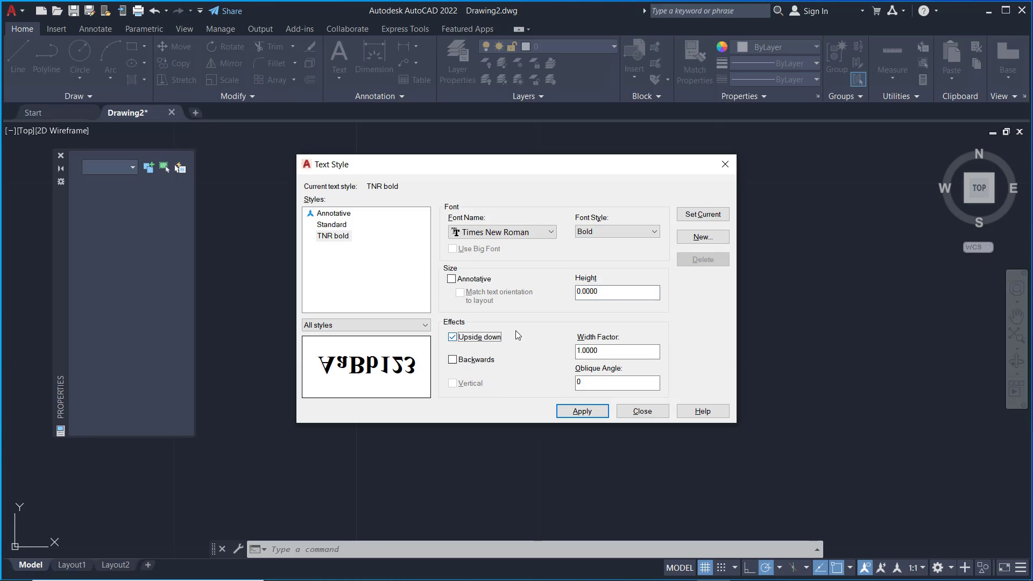
pyautogui.click(452, 336)
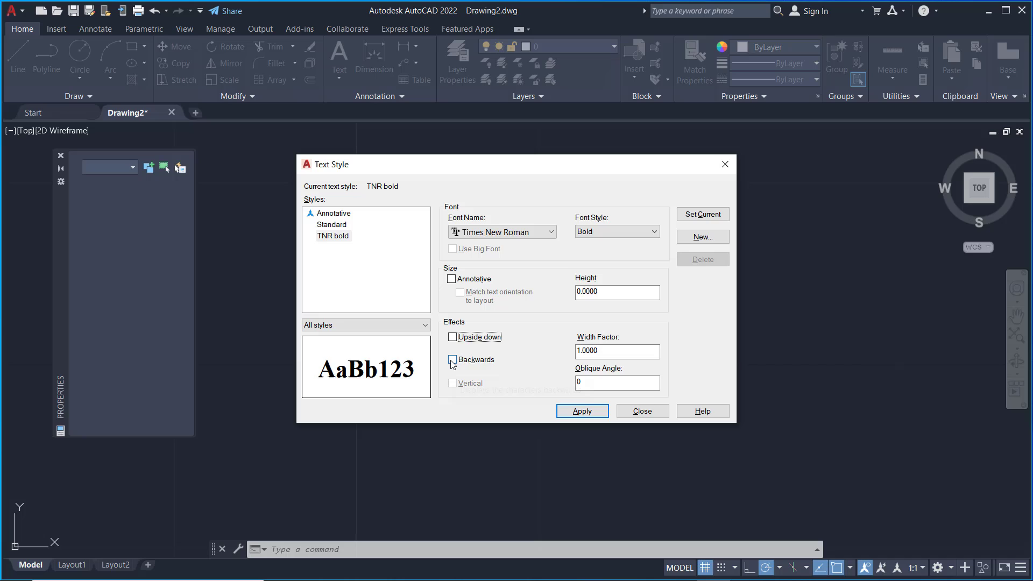
pyautogui.click(452, 360)
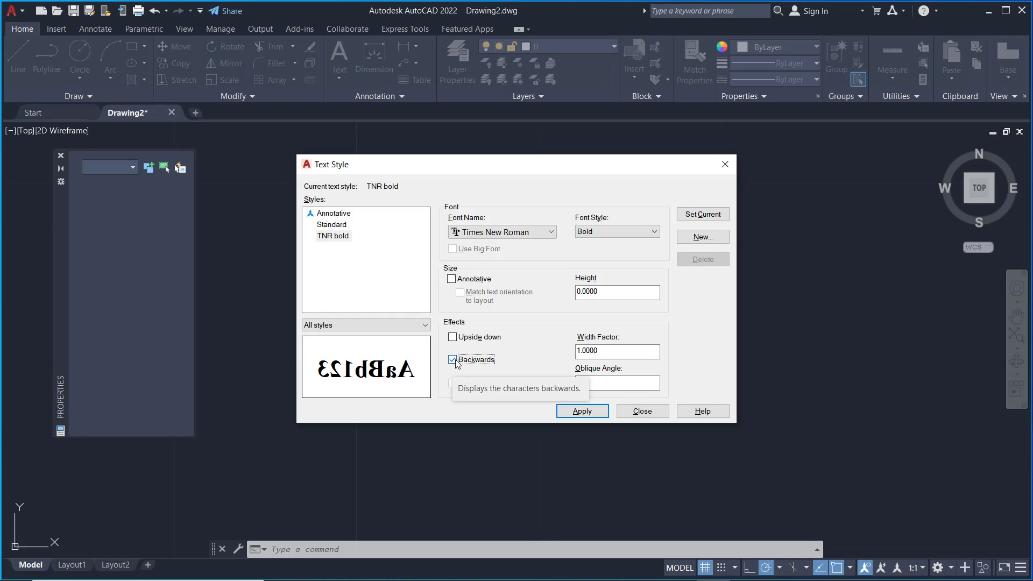
pyautogui.click(452, 359)
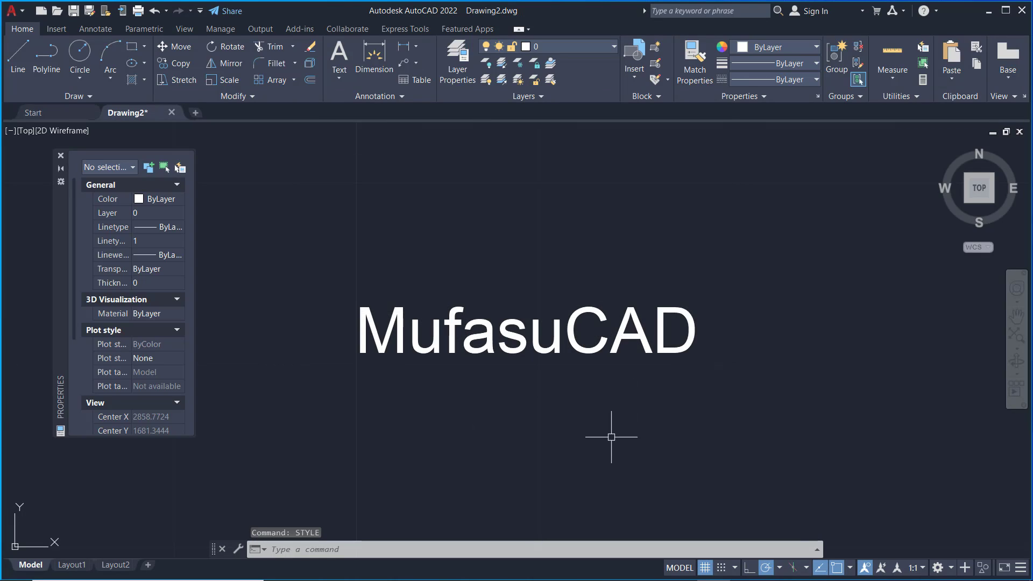
# - Change the MufasuCAD text's style from Standard to TNR bold
pyautogui.click(524, 329)
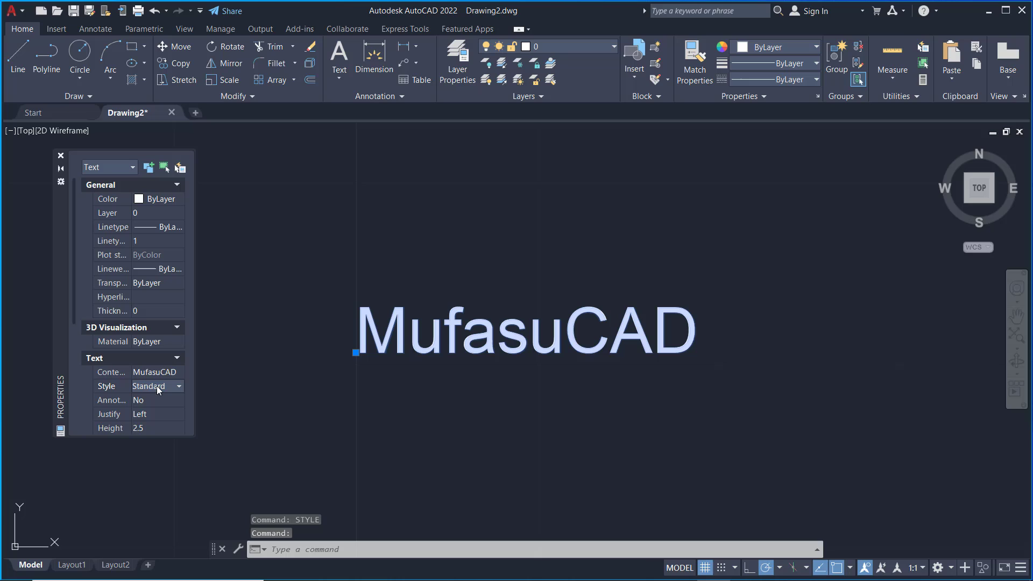
pyautogui.click(179, 386)
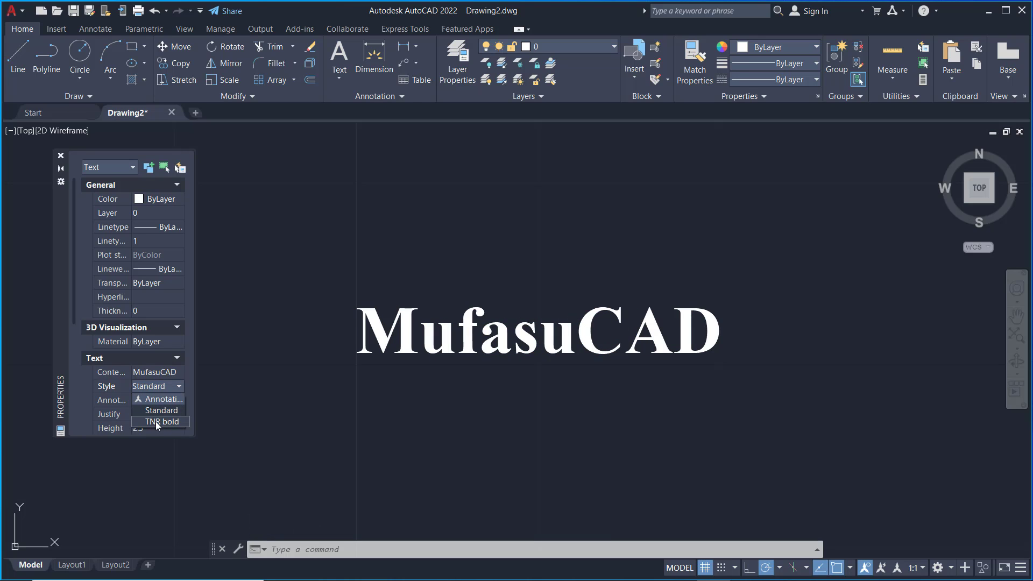
pyautogui.click(161, 421)
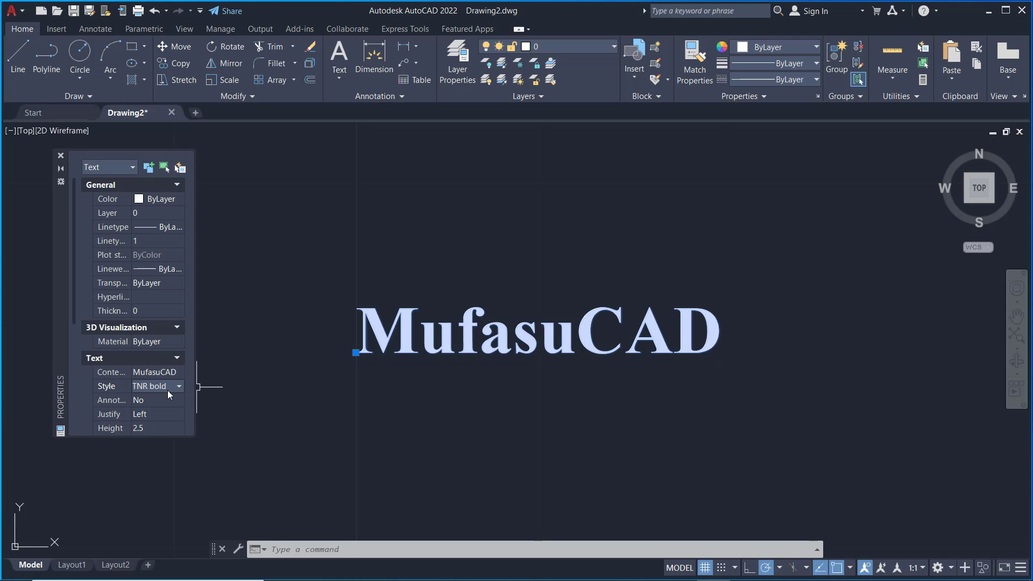
pyautogui.moveTo(463, 267)
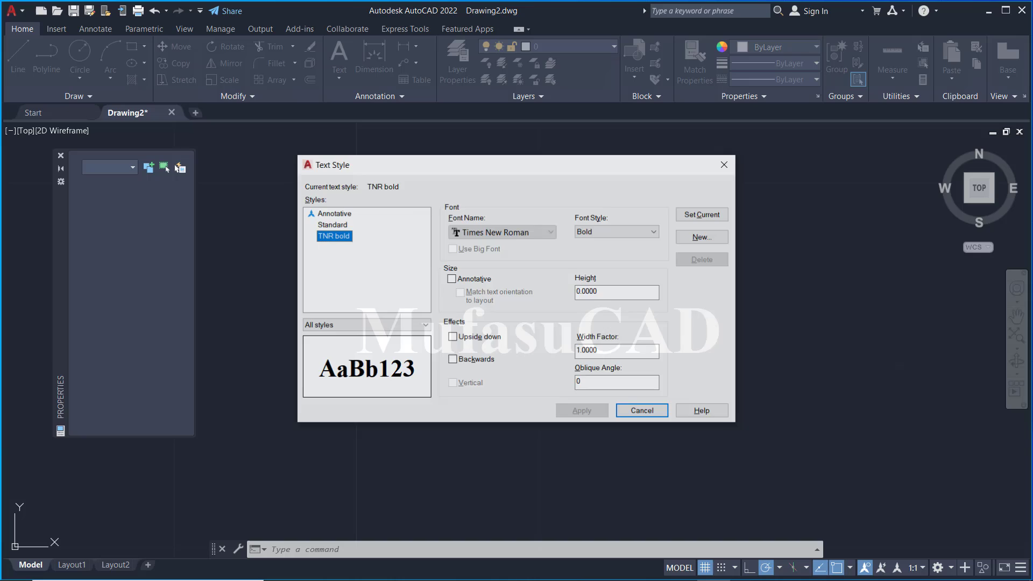
pyautogui.doubleClick(334, 235)
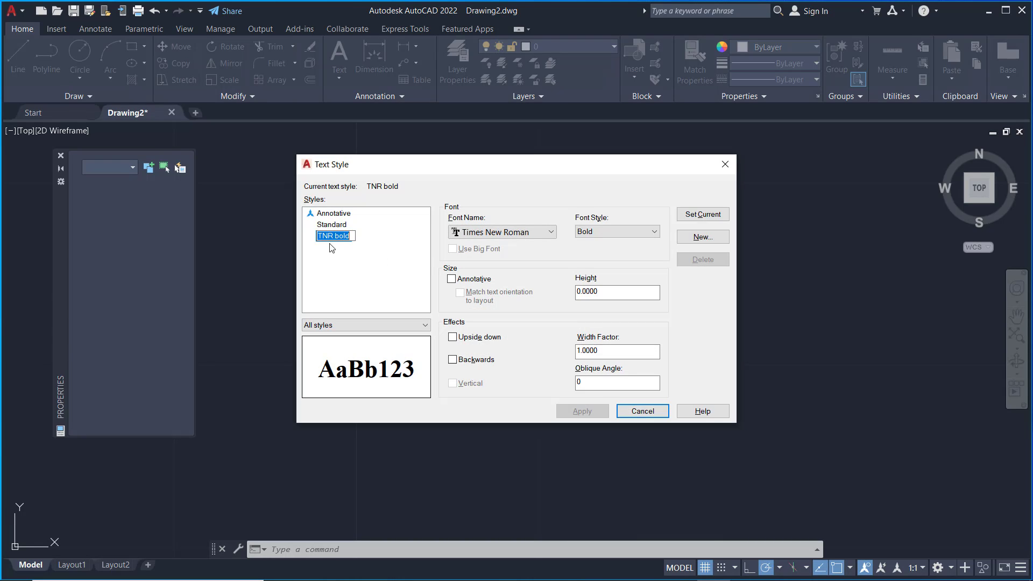
pyautogui.click(641, 410)
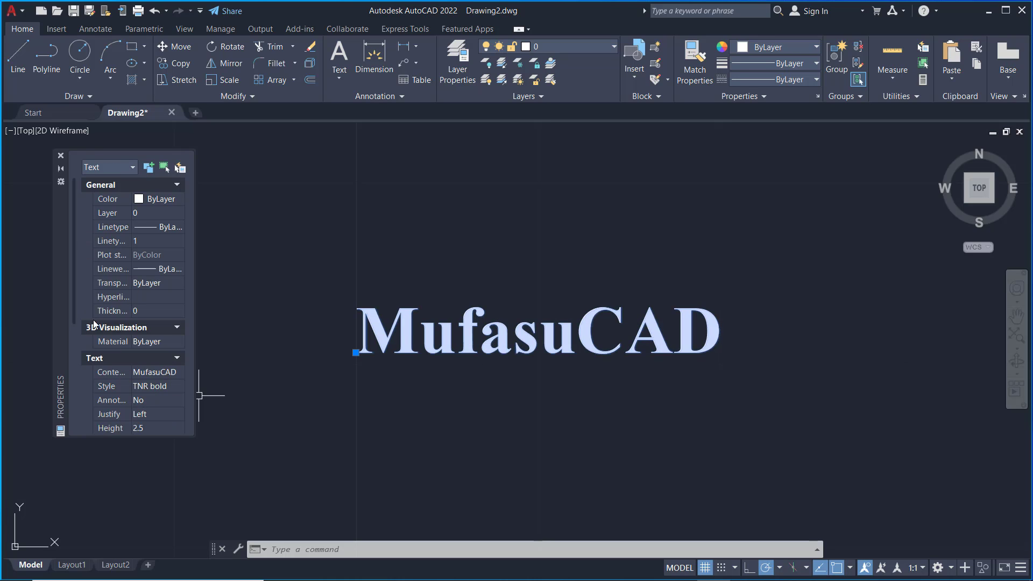
# - Edit the MufasuCAD text's Height field in Properties to 1
pyautogui.click(150, 373)
pyautogui.write('4')
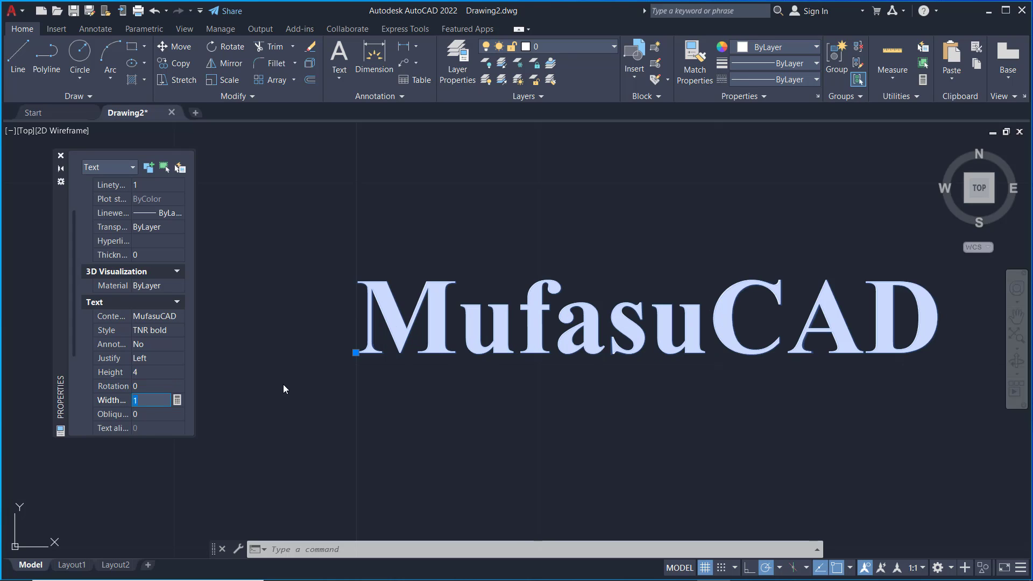
pyautogui.click(151, 371)
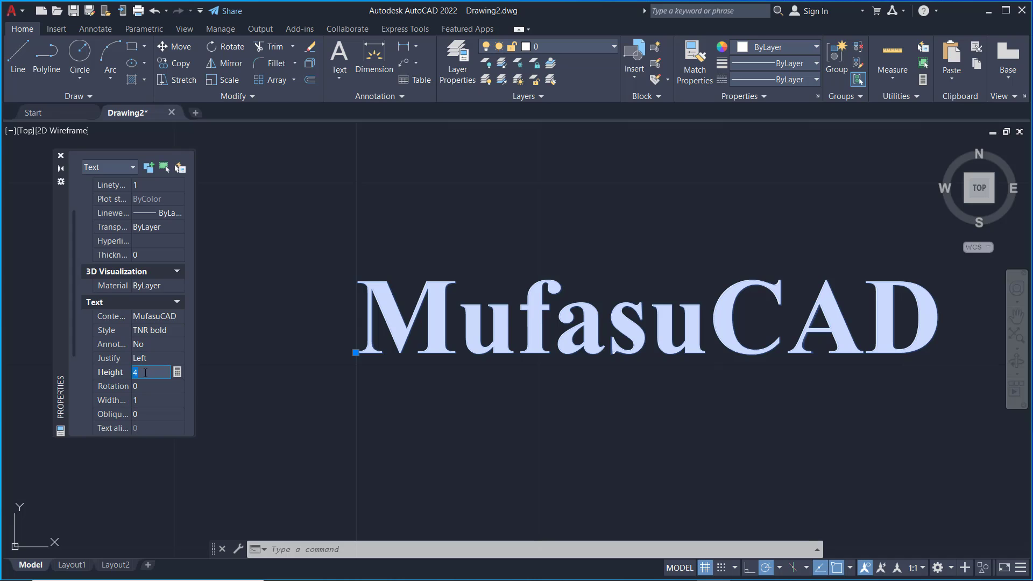
pyautogui.write('1')
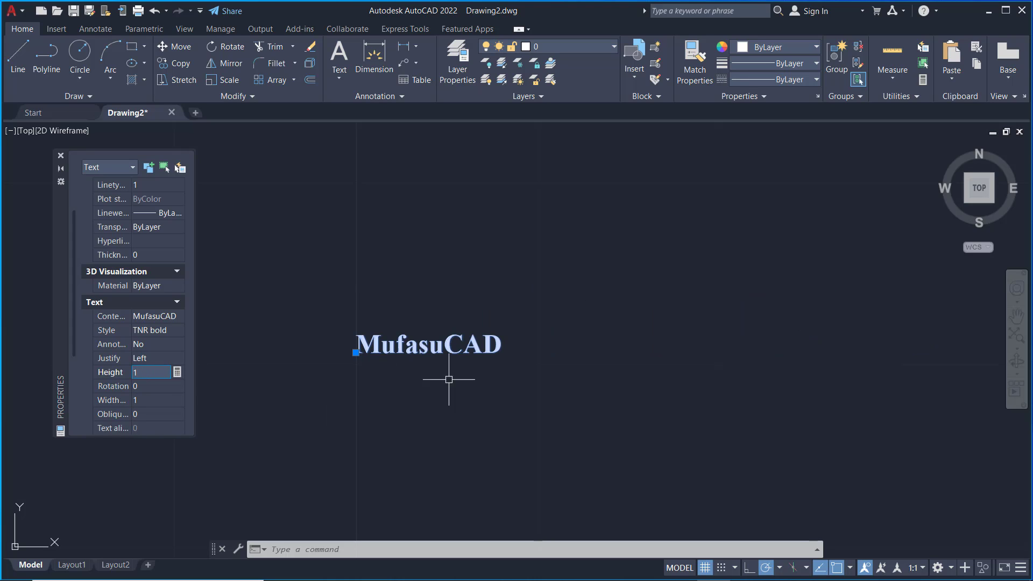